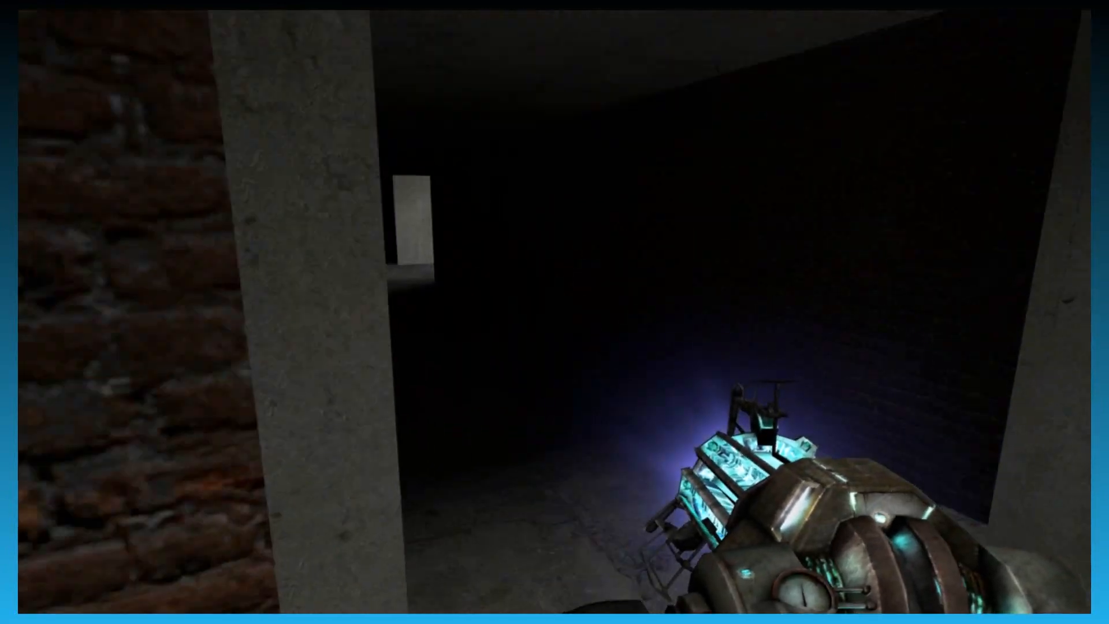
# Bring up the spawn menu with its props grid and tool list.
pyautogui.press('q')
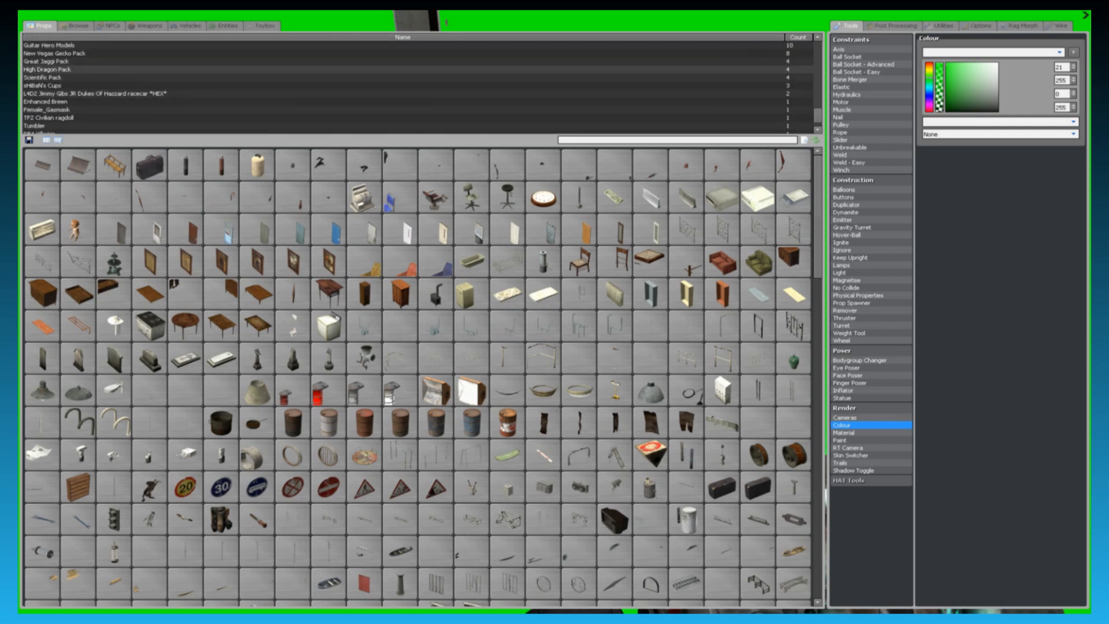
# Switch to the Browse view and pick a model folder from the tree.
pyautogui.click(76, 26)
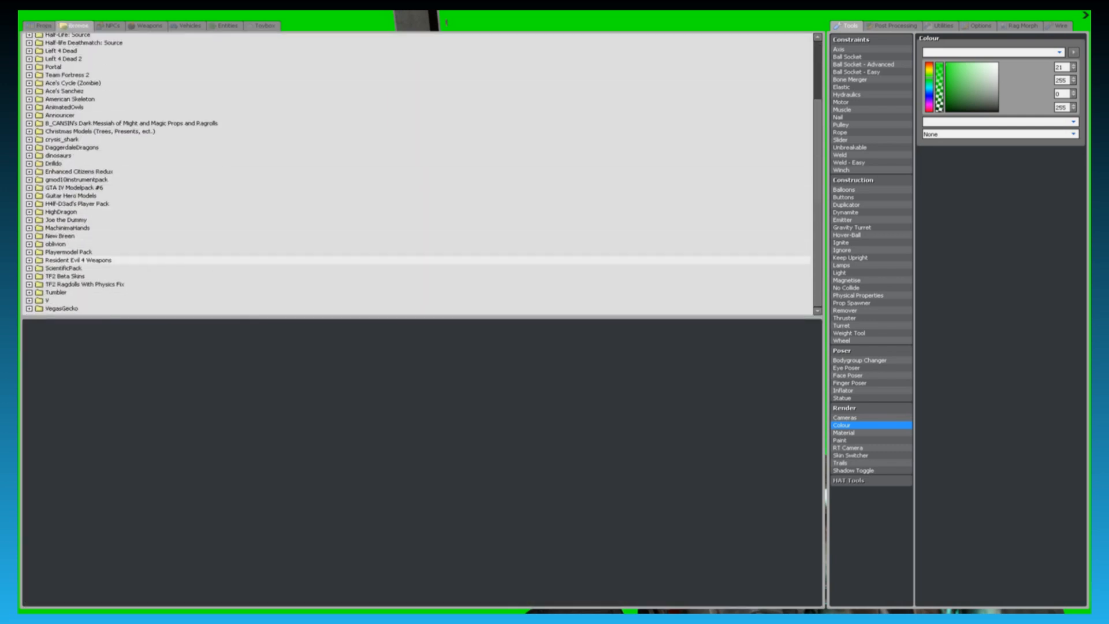
pyautogui.click(64, 276)
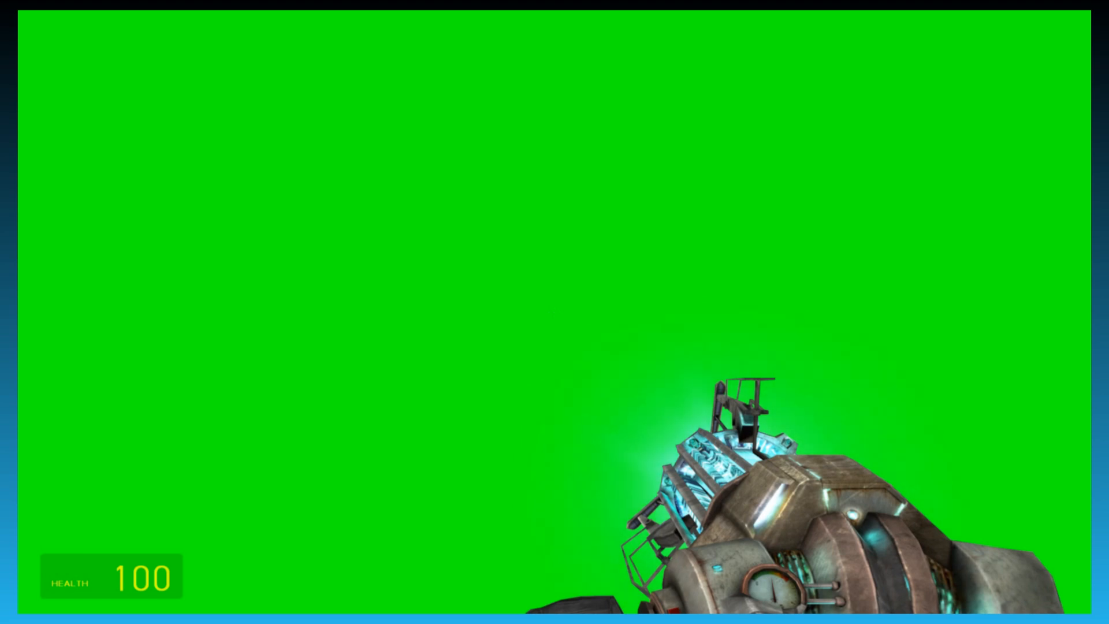
# Reopen the spawn menu on the props grid.
pyautogui.press('q')
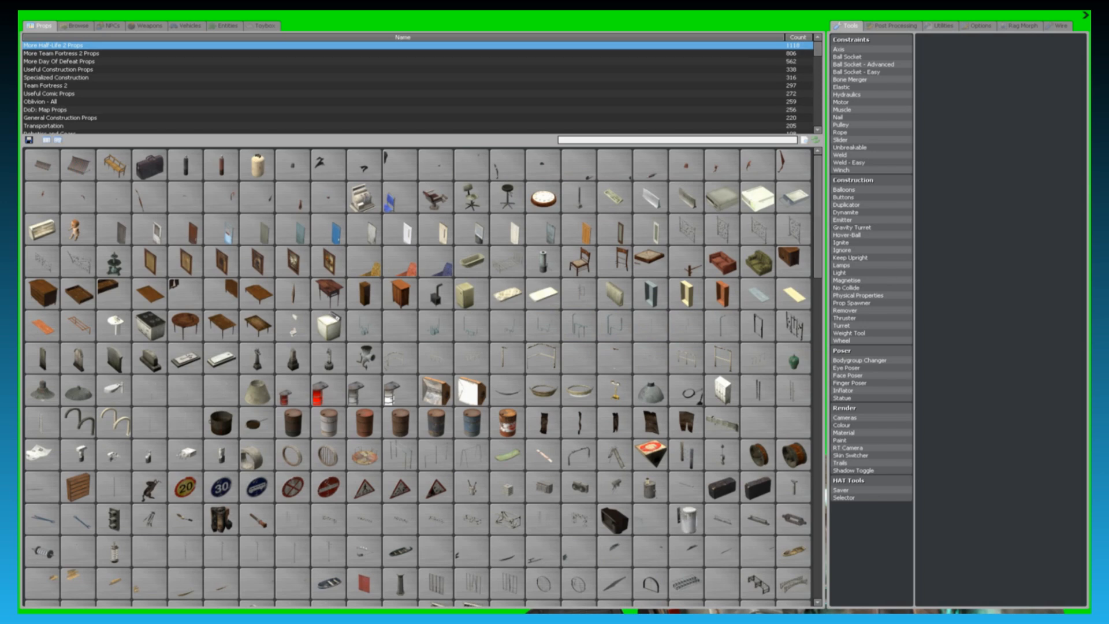
# In the Browse view, select and expand the TF2 Beta Skins folder to reveal its character models.
pyautogui.click(77, 26)
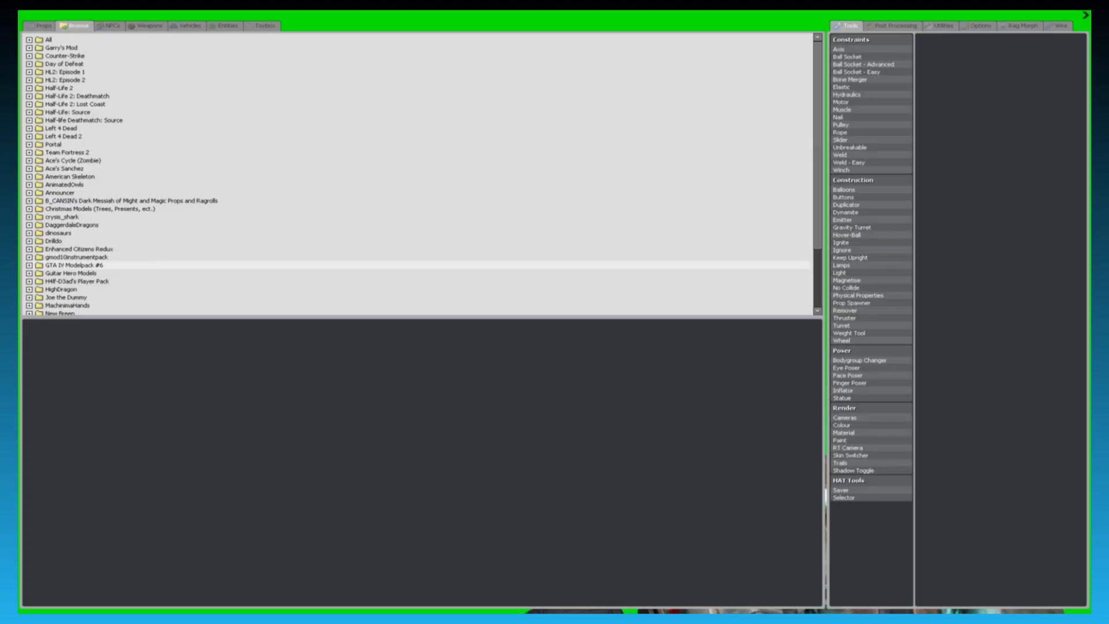
pyautogui.scroll(-3)
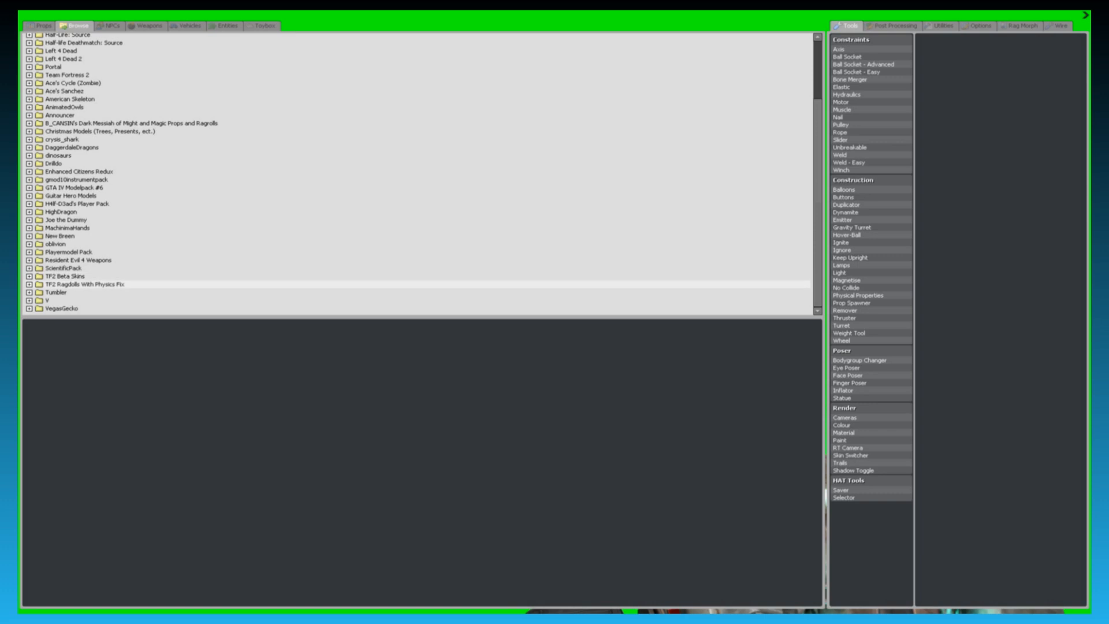
pyautogui.click(60, 276)
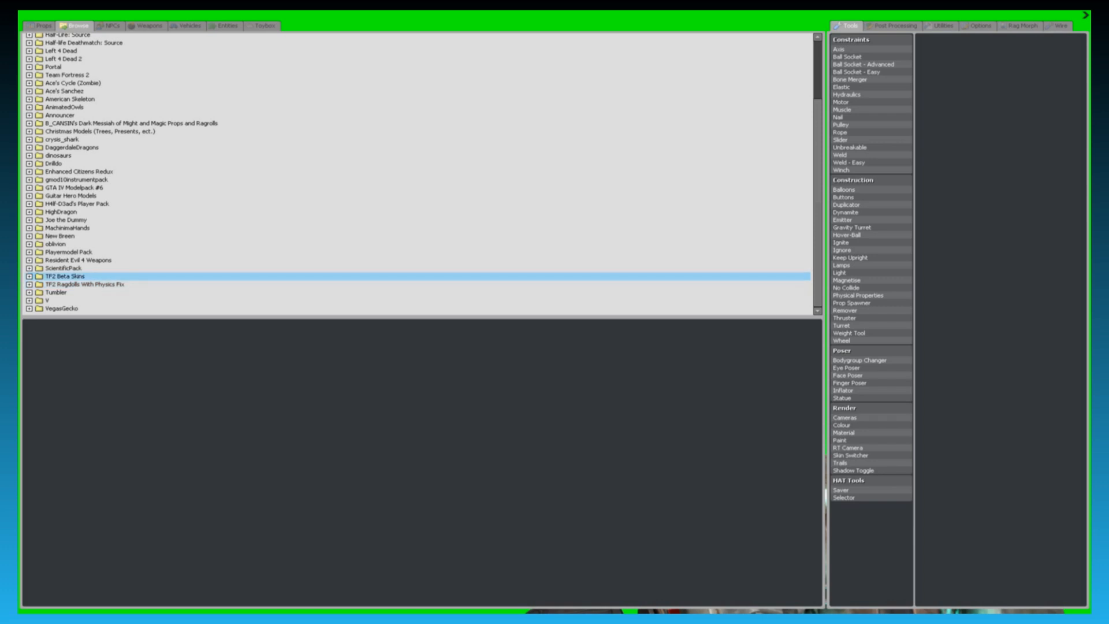
pyautogui.click(30, 276)
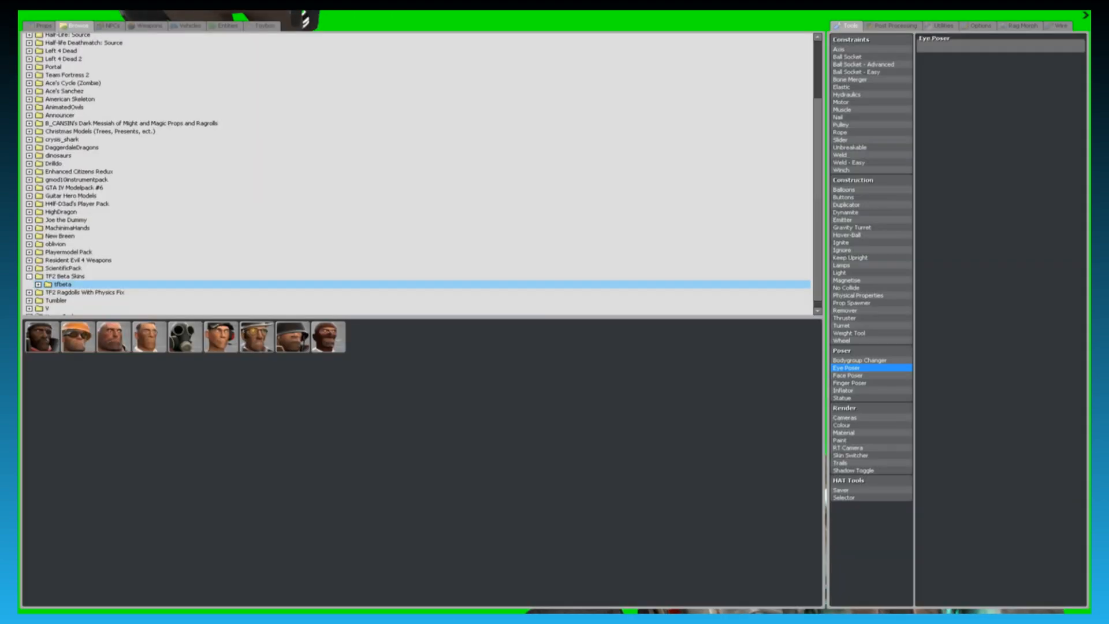
pyautogui.click(847, 258)
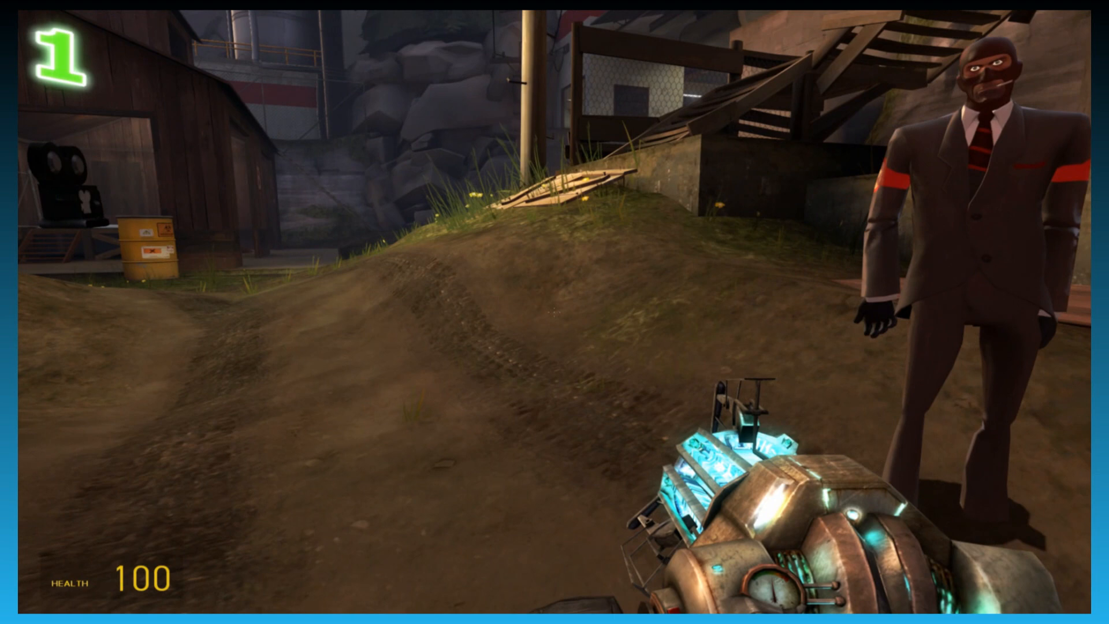
# Equip the Render > Material tool and return to the map beside the posed Spy.
pyautogui.press('q')
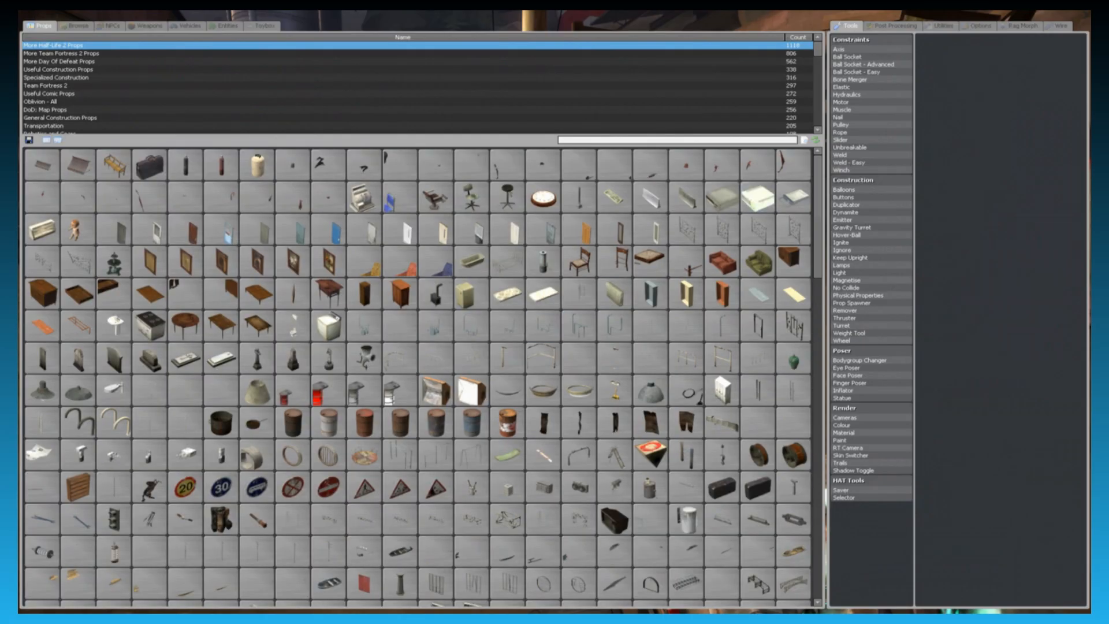
pyautogui.click(844, 432)
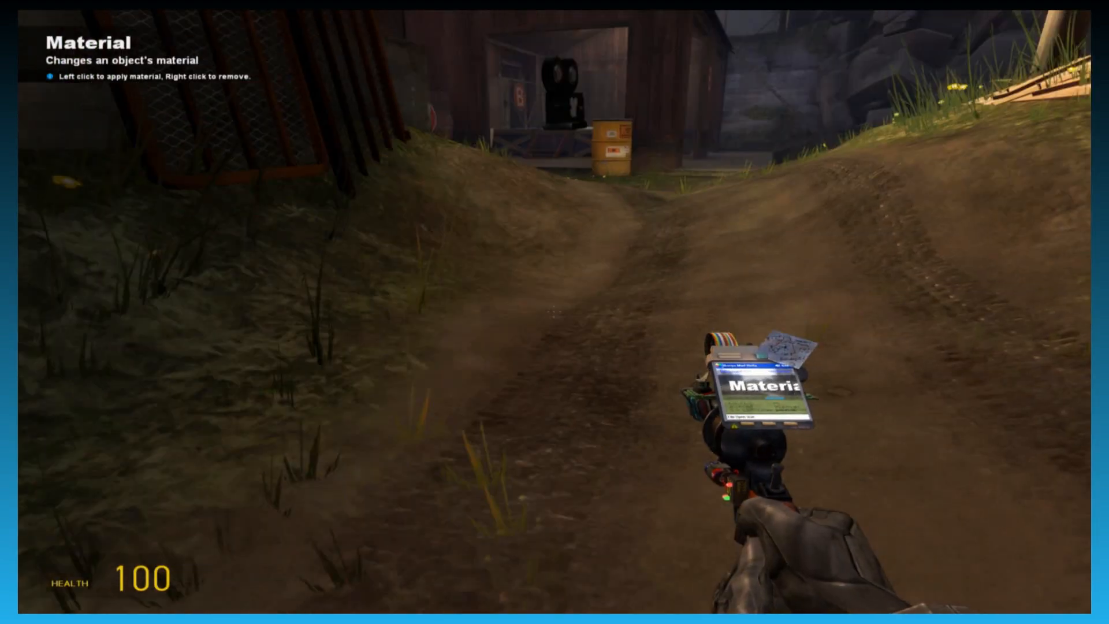
pyautogui.press('q')
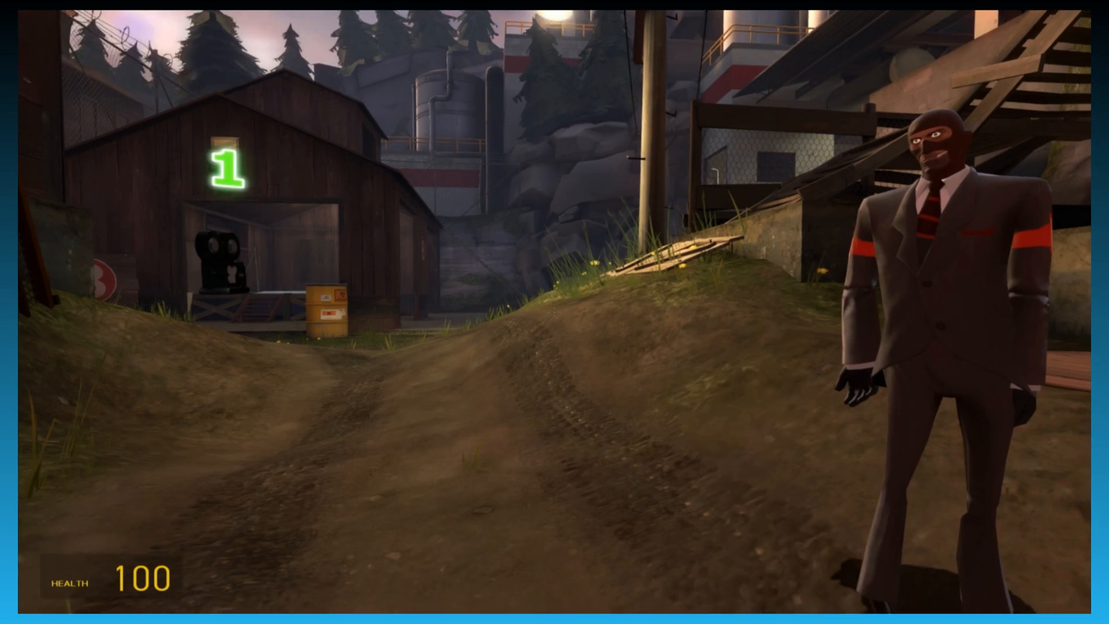
# Reopen the spawn menu to pick the Eye Poser tool.
pyautogui.press('q')
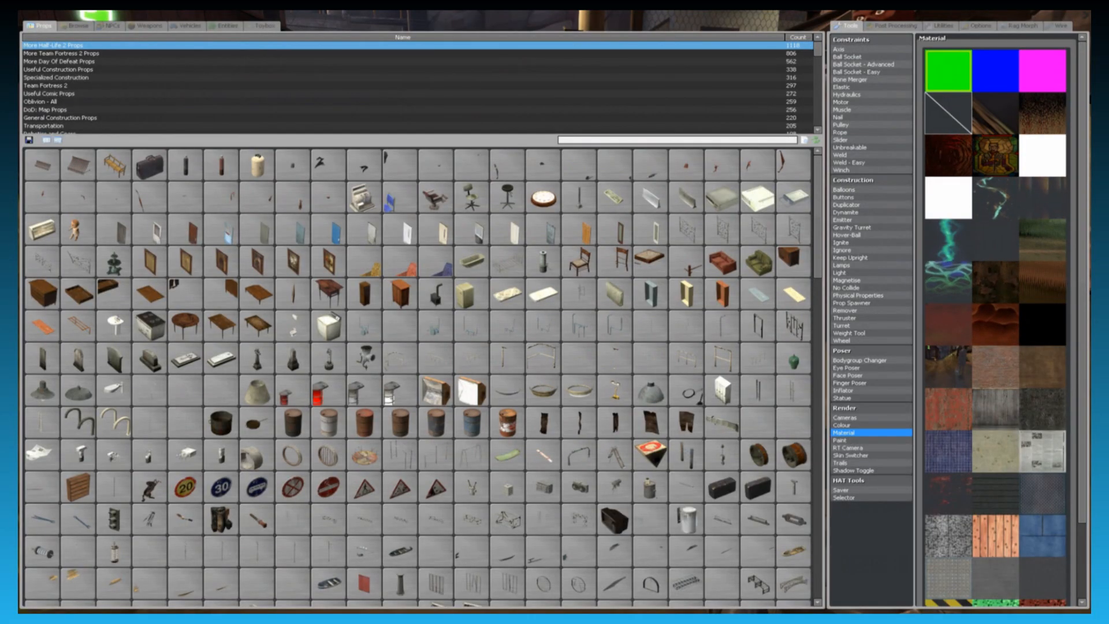
pyautogui.press('q')
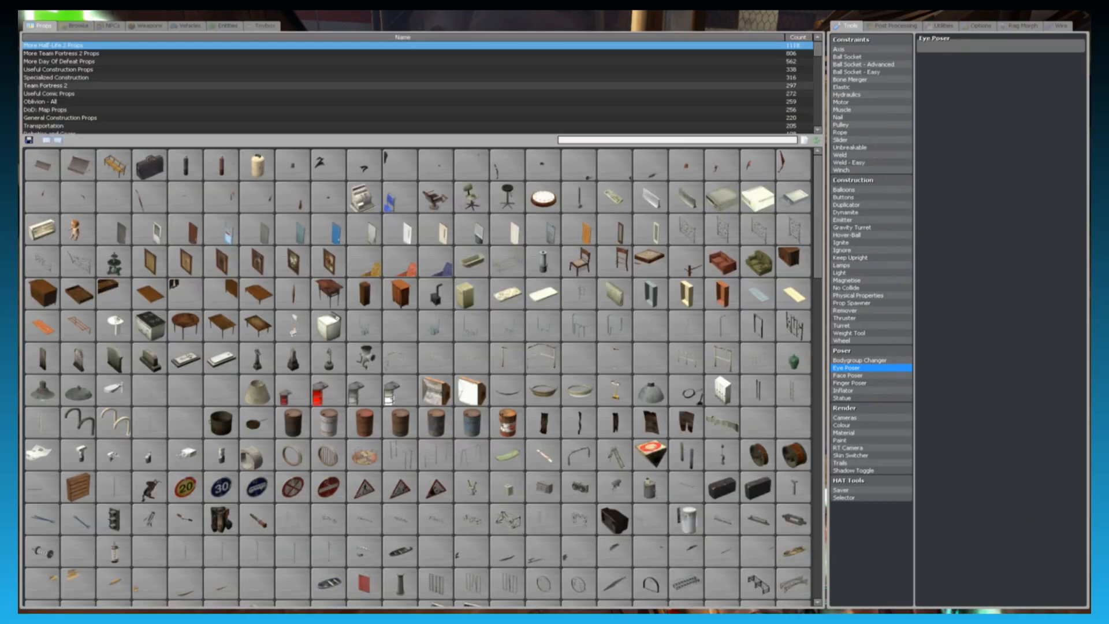
# Aim the Spy's eyes sideways with the Eye Poser, then bring up General Construction Props.
pyautogui.click(58, 69)
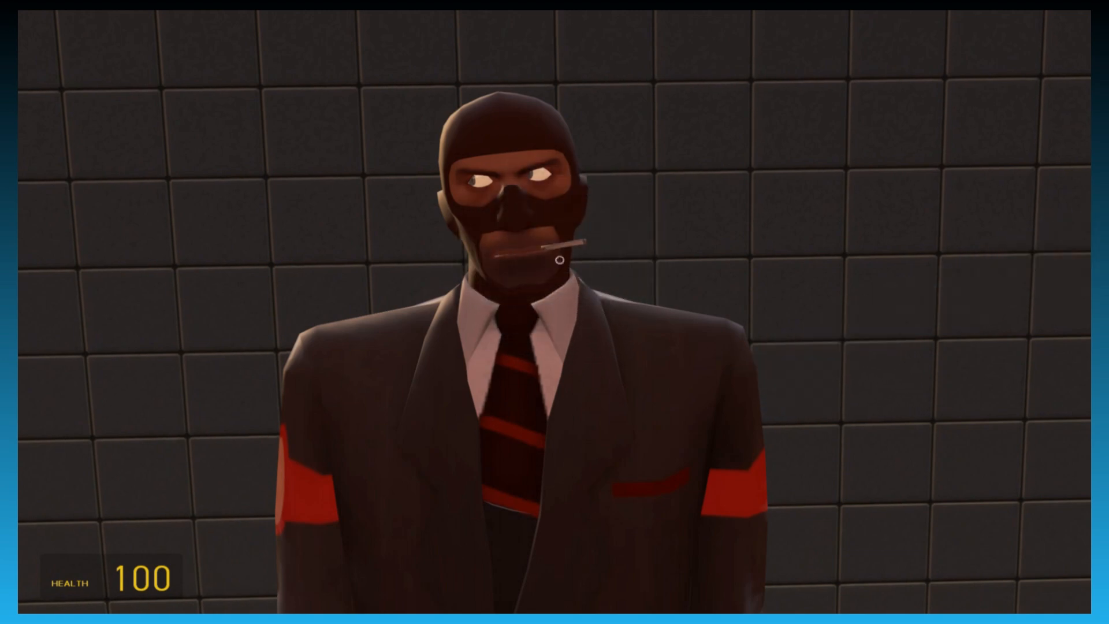
pyautogui.press('q')
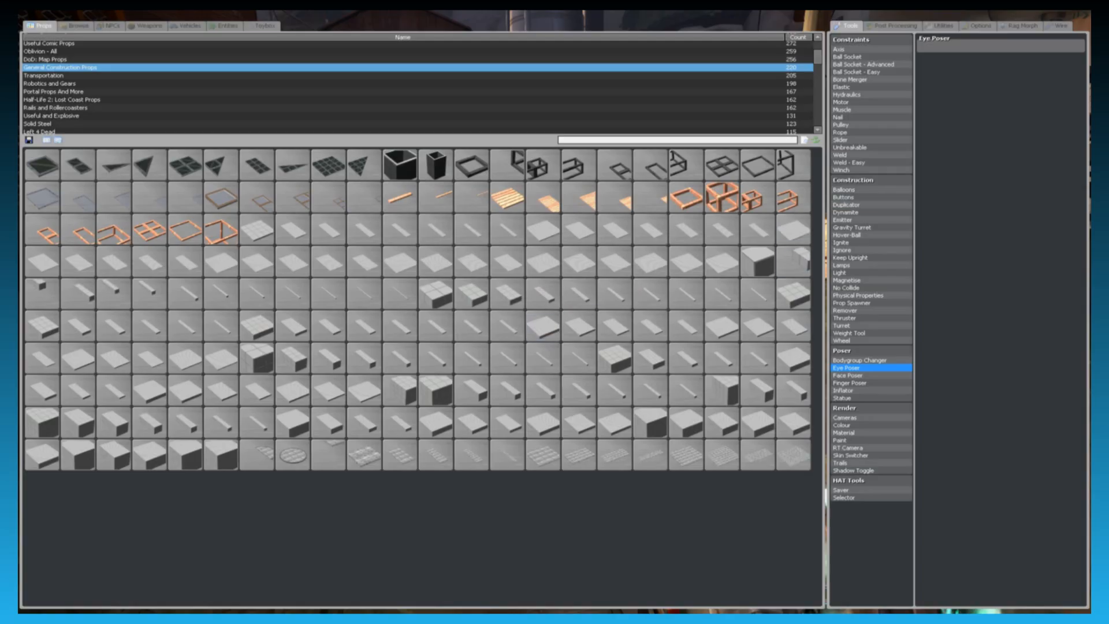
# Spawn a flat PHX plate from the construction props behind the Spy.
pyautogui.click(843, 432)
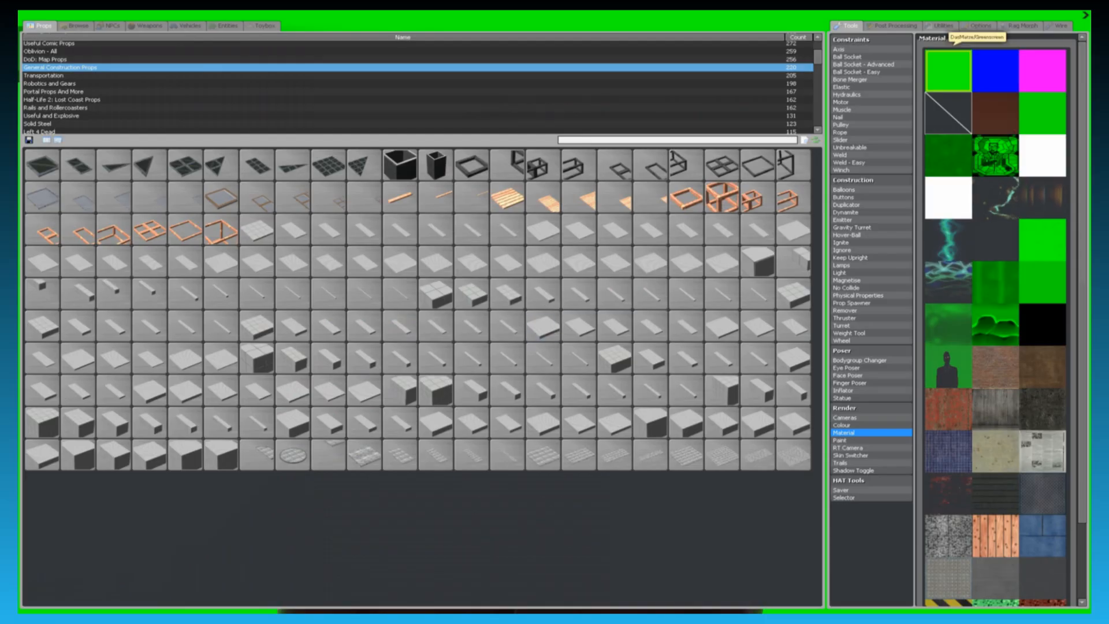
# Open Post Processing and select the Bloom pixel shader settings.
pyautogui.click(893, 27)
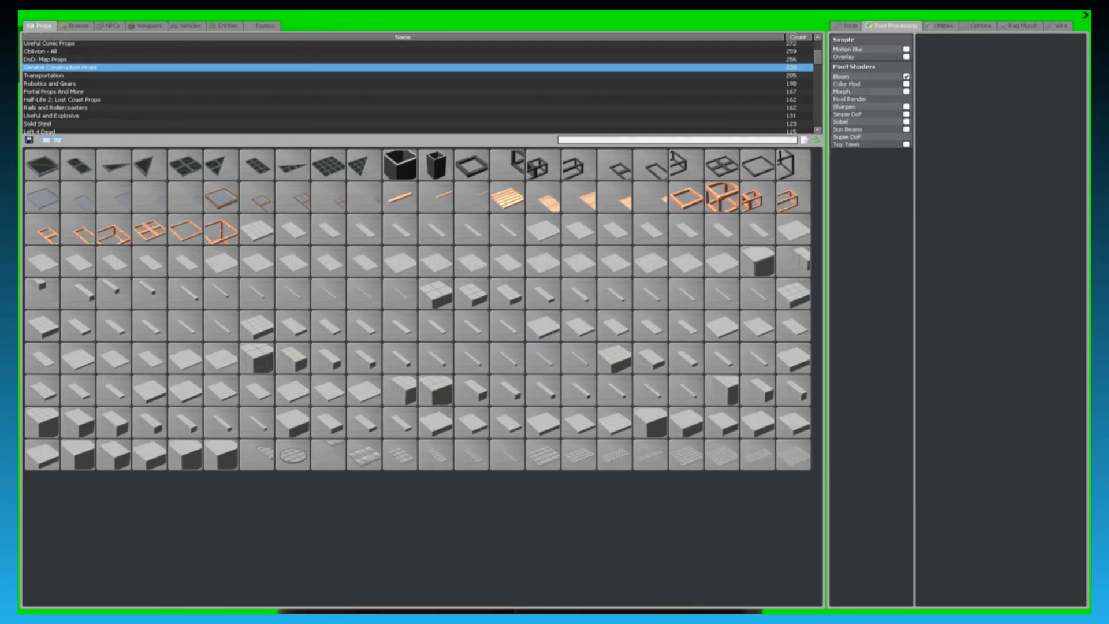
pyautogui.click(843, 77)
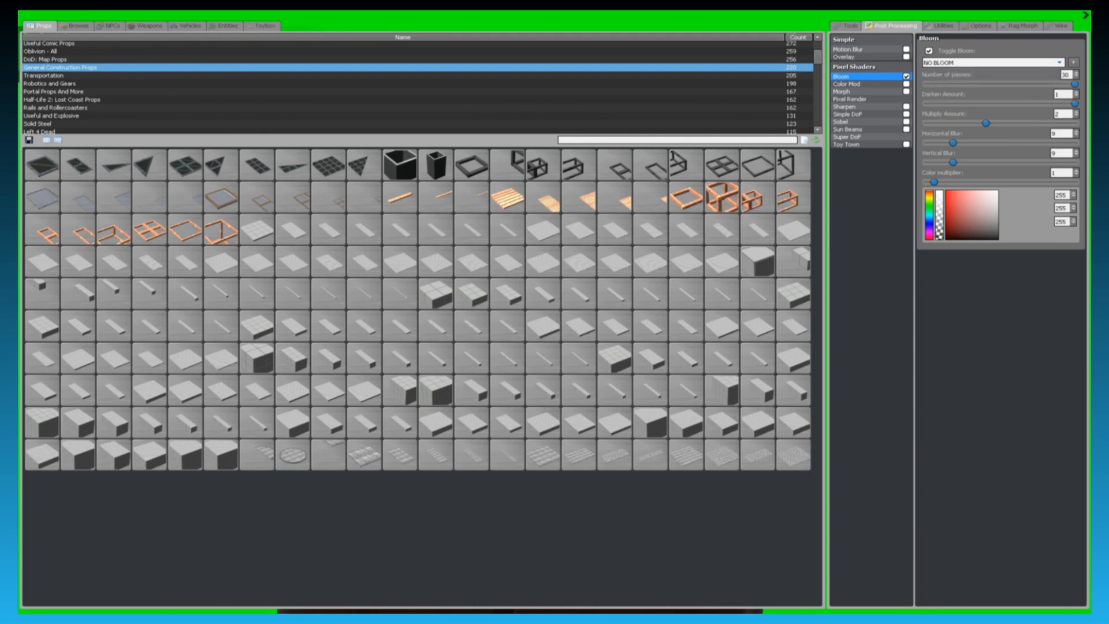